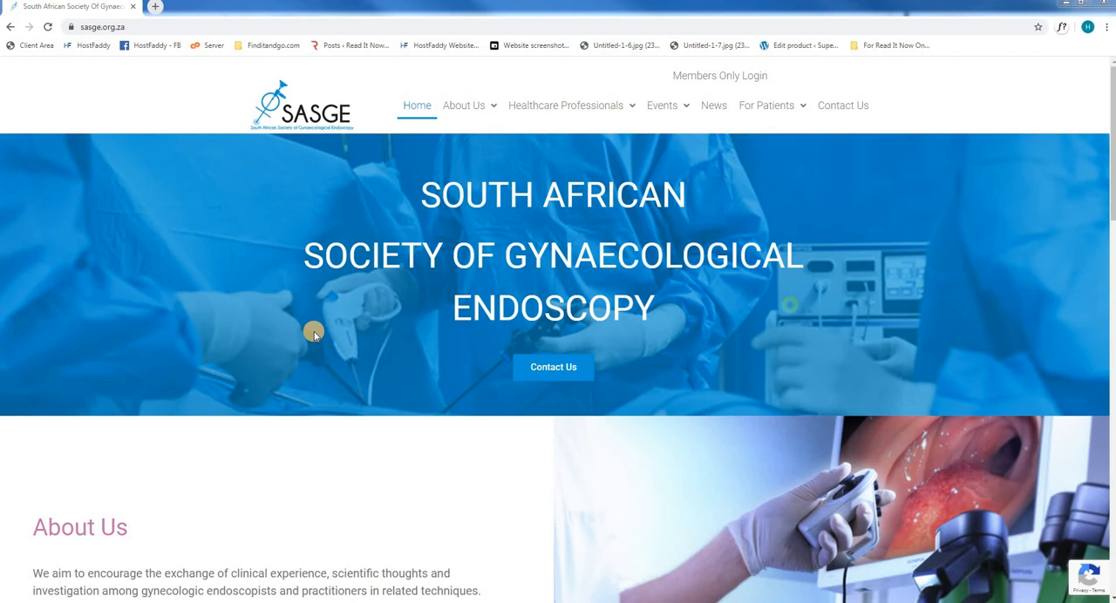
mouse_move(286, 319)
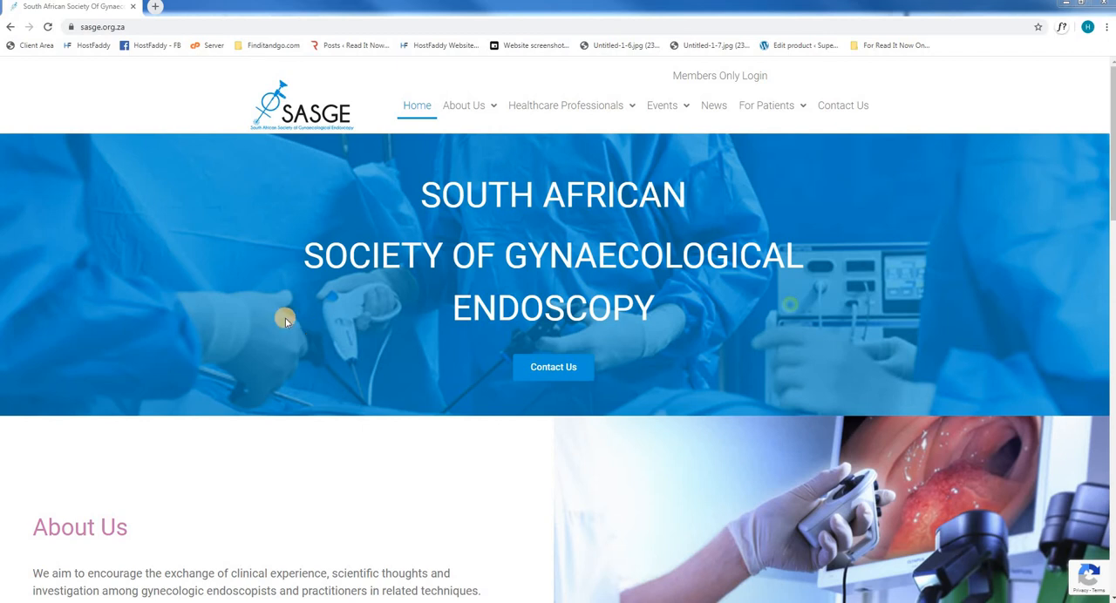
Navigate from sasge.org.za to its /wp-admin address in the Chrome address bar.
click(104, 28)
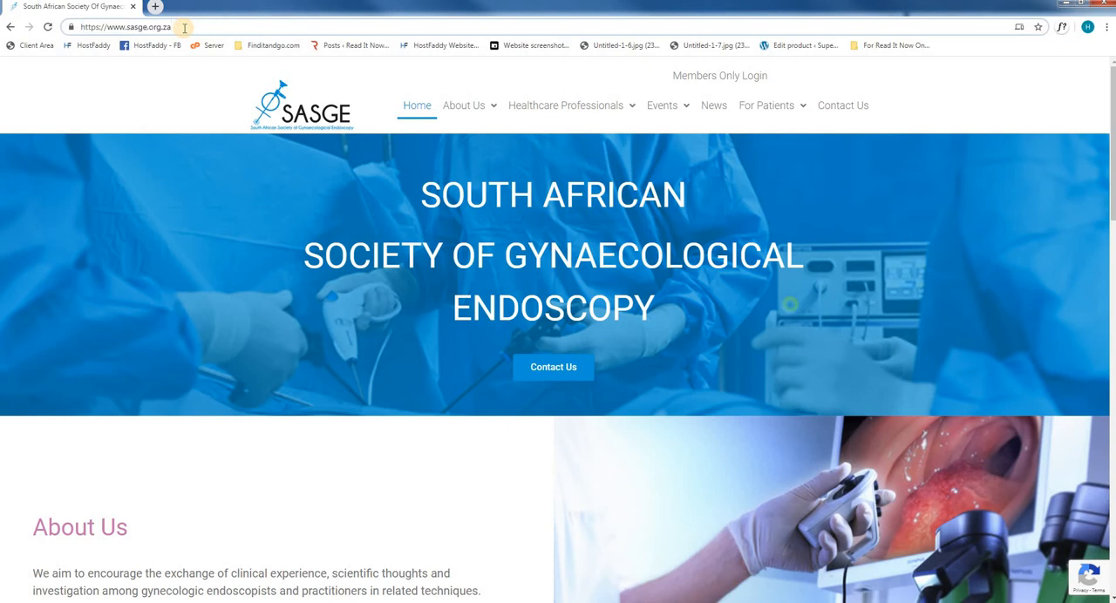
text(/wp-admin)
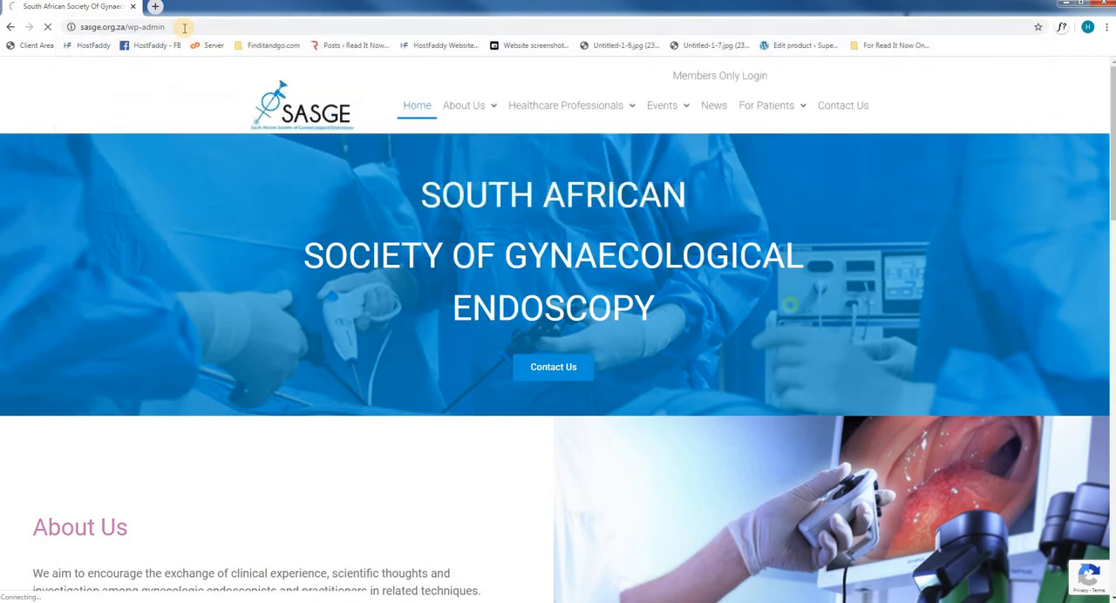
mouse_move(188, 112)
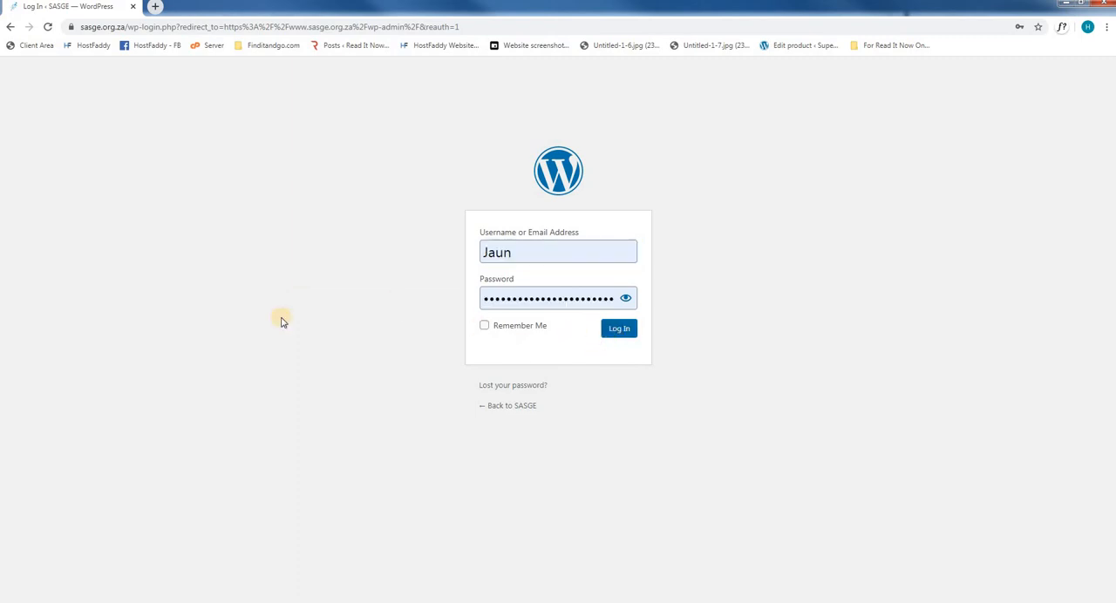
Log in on the WordPress login form to reach the SASGE admin Dashboard.
click(619, 328)
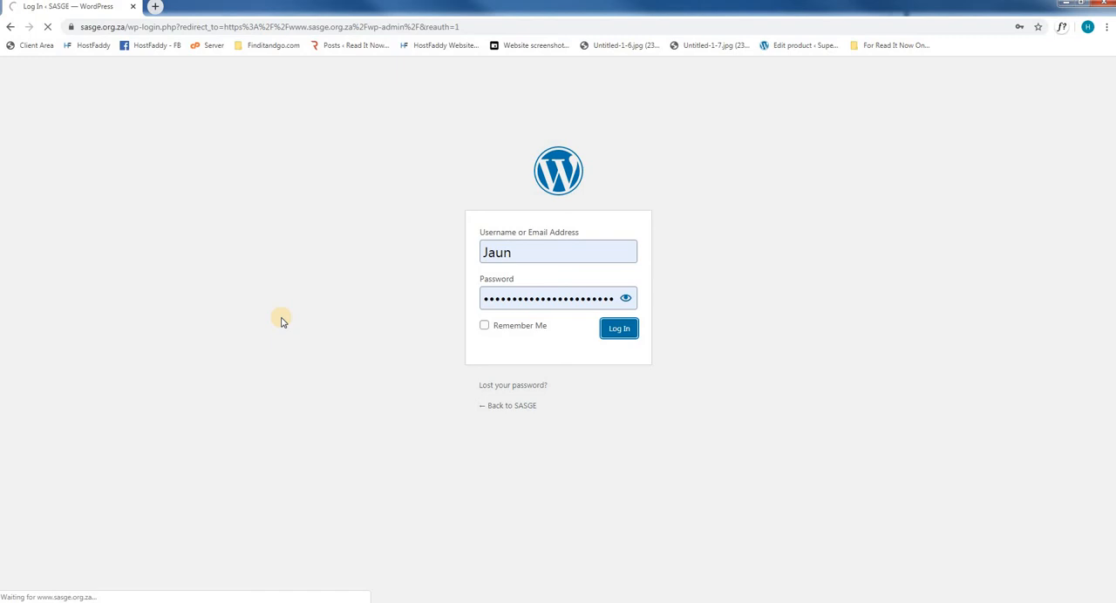
click(618, 328)
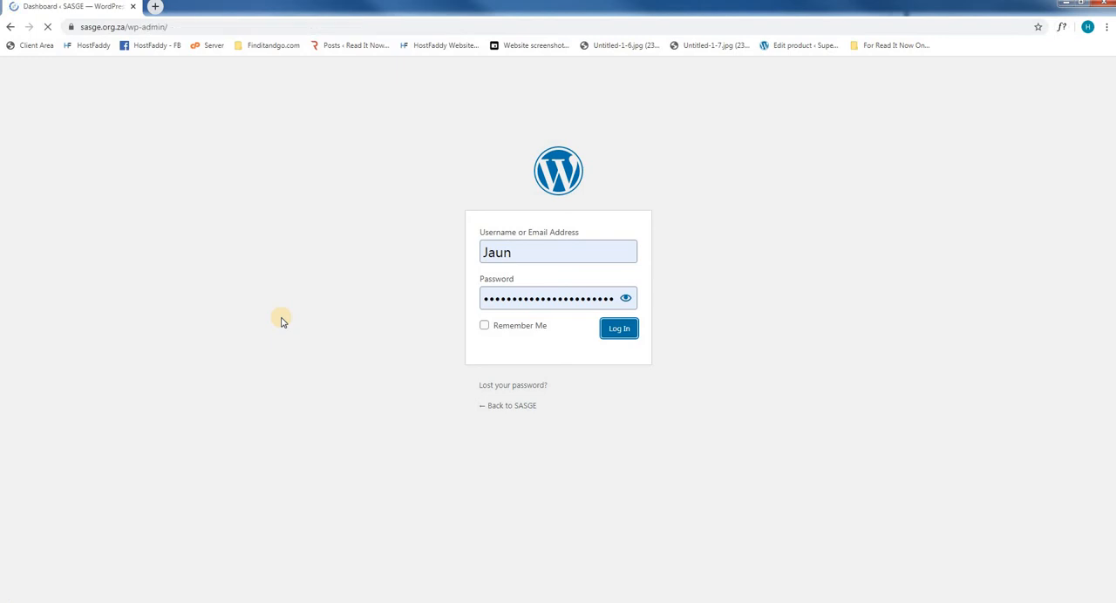
click(617, 328)
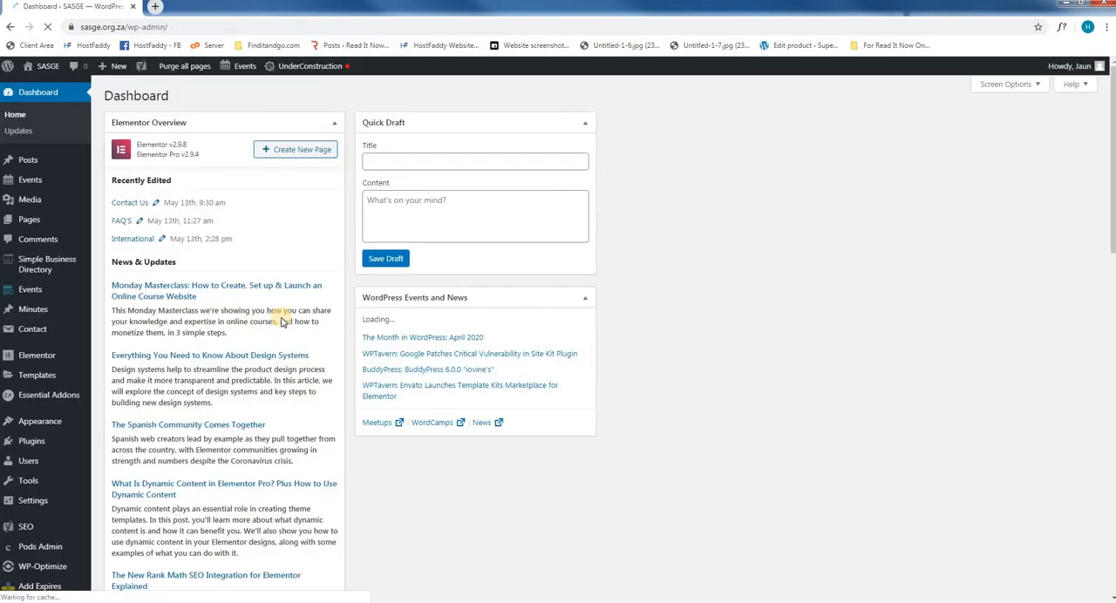